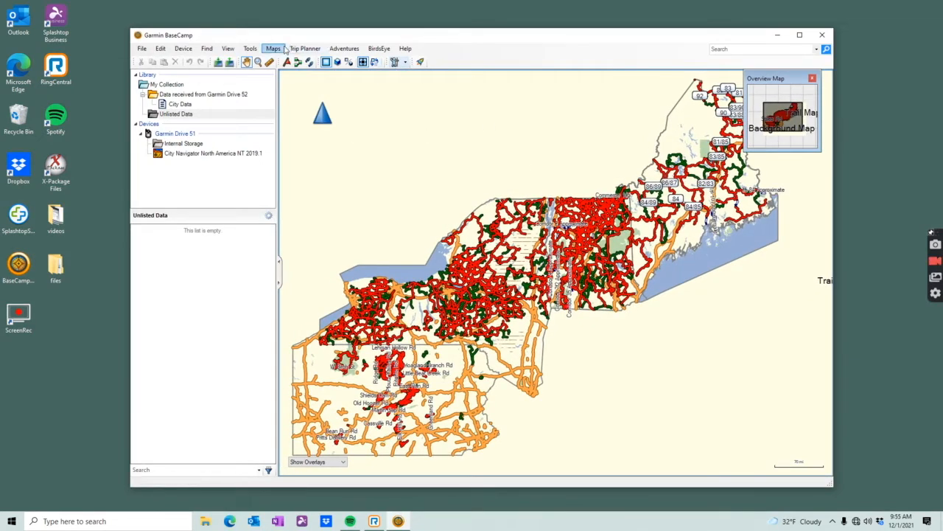
- Uncheck GPS Trailmasters Snowmobile New England V14.00 in Install Maps and confirm its removal
click(273, 48)
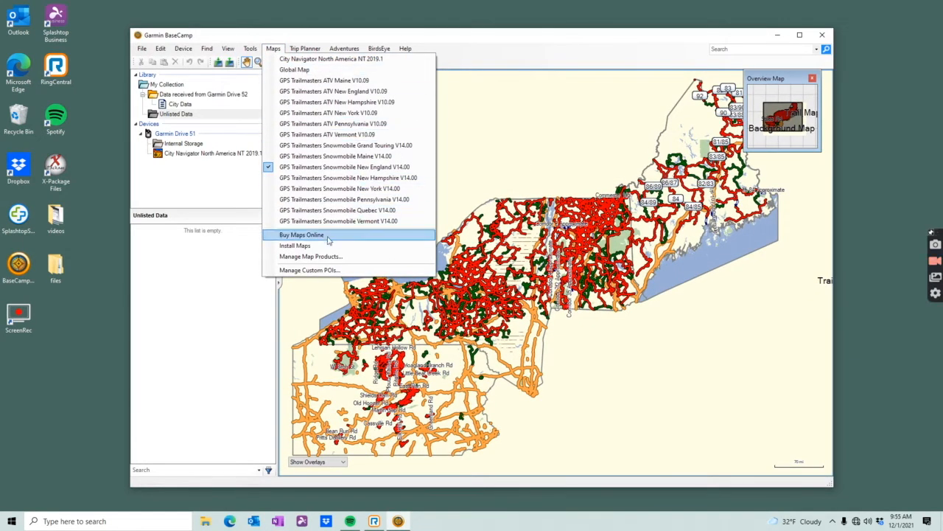
click(295, 245)
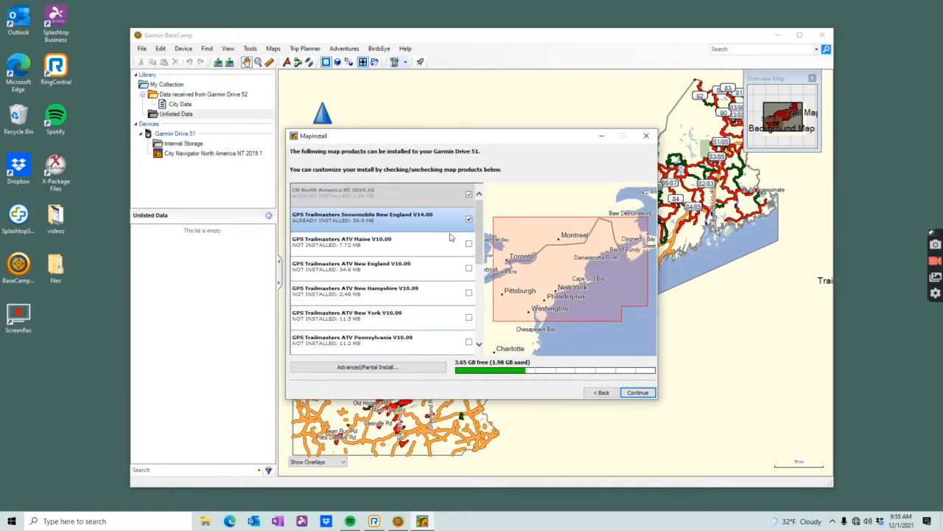
mouse_move(602, 367)
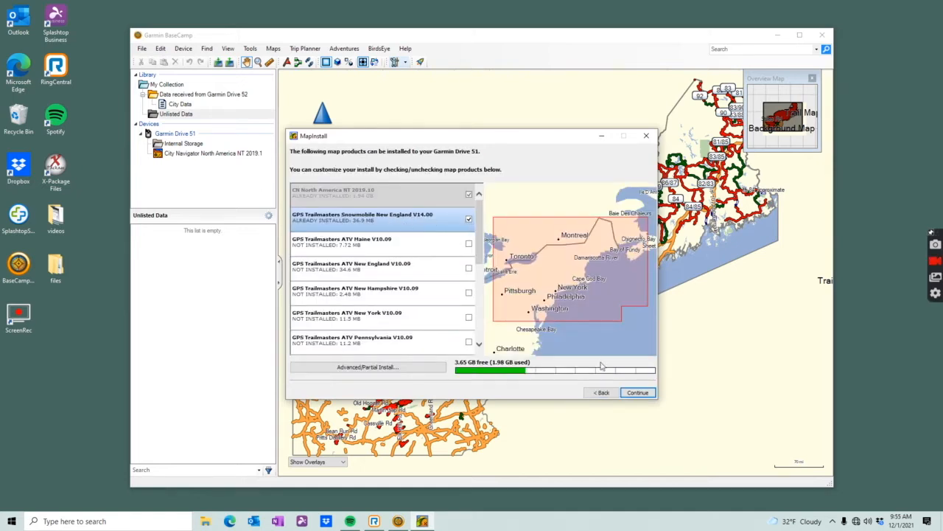
click(469, 219)
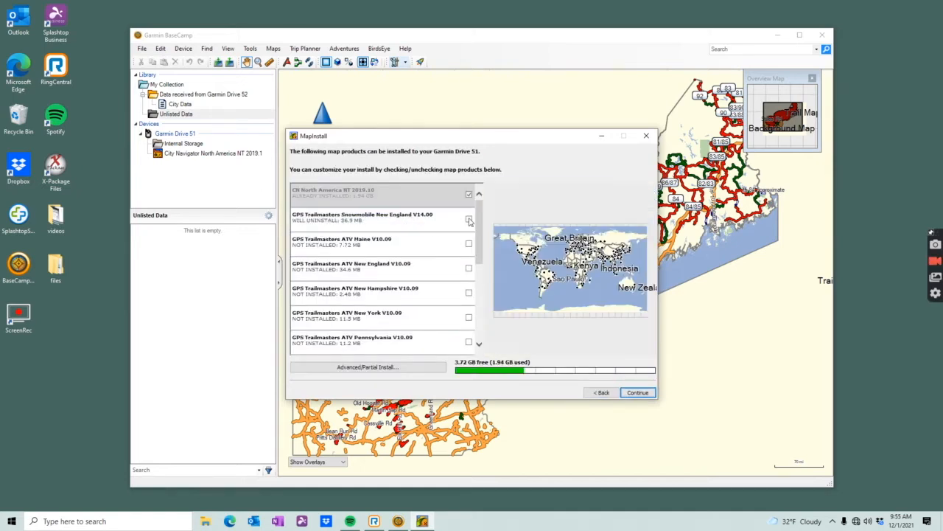
click(637, 392)
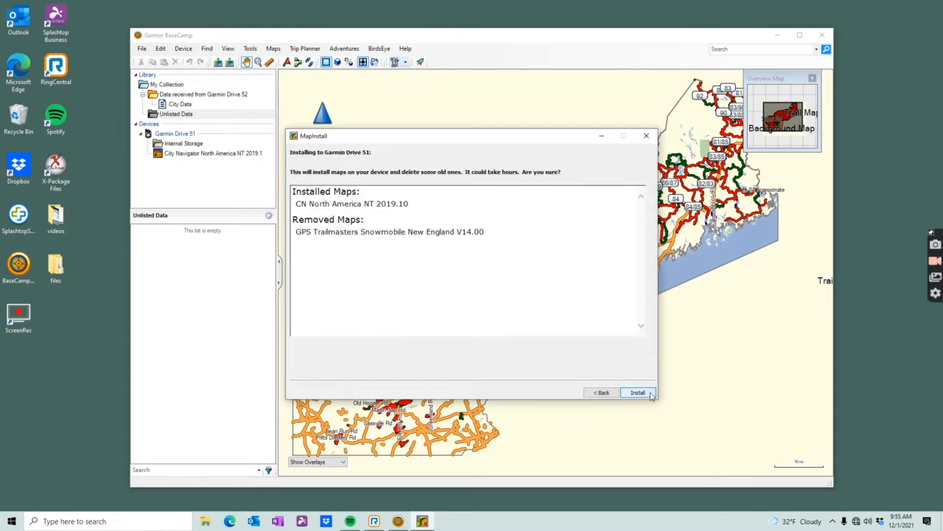
click(637, 392)
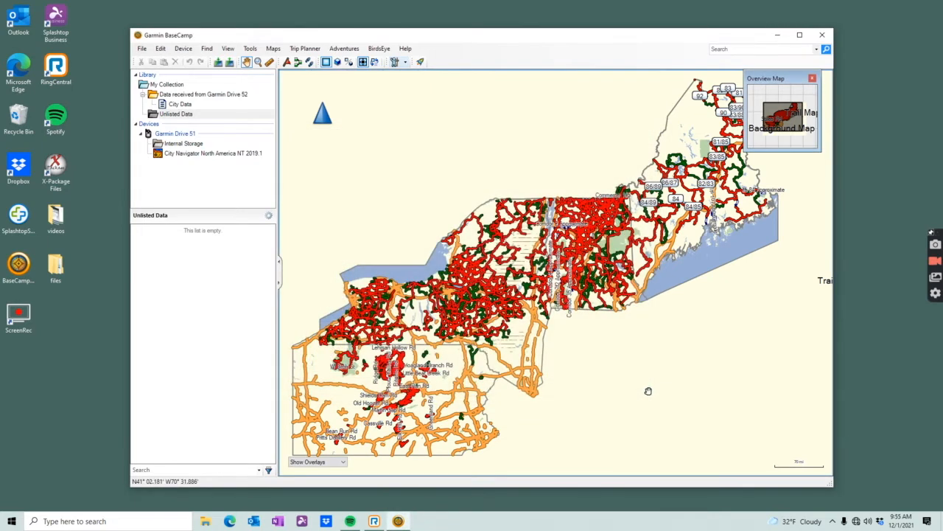
- Check Snowmobile New England V14.00 in Install Maps, install it, and finish the installer
click(273, 48)
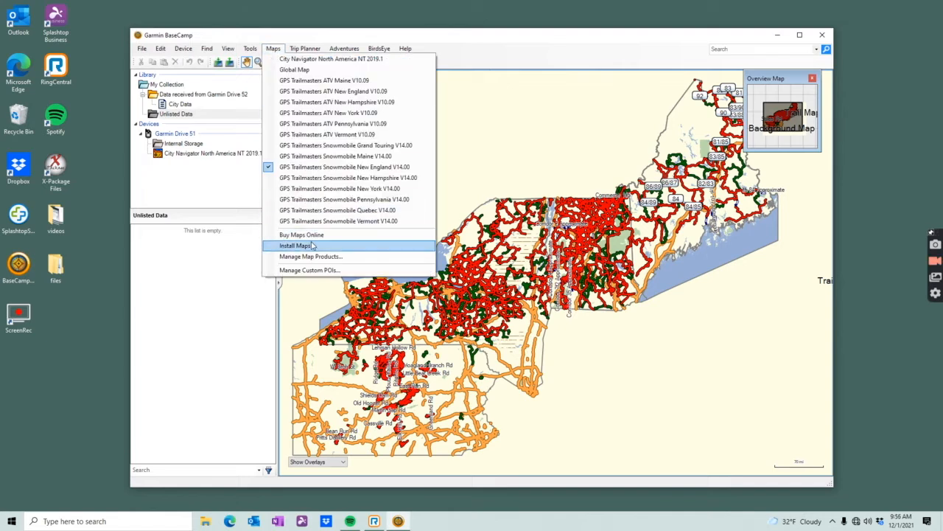
click(294, 245)
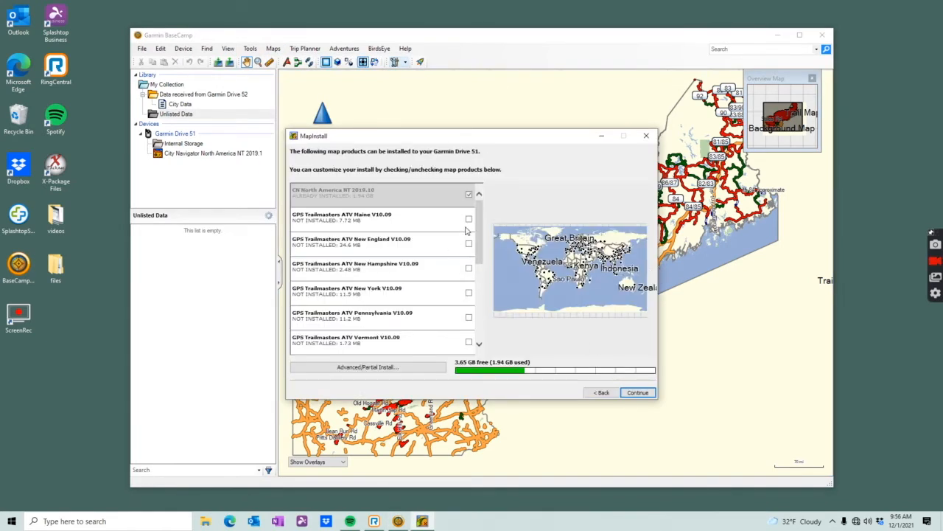
scroll(down, 3)
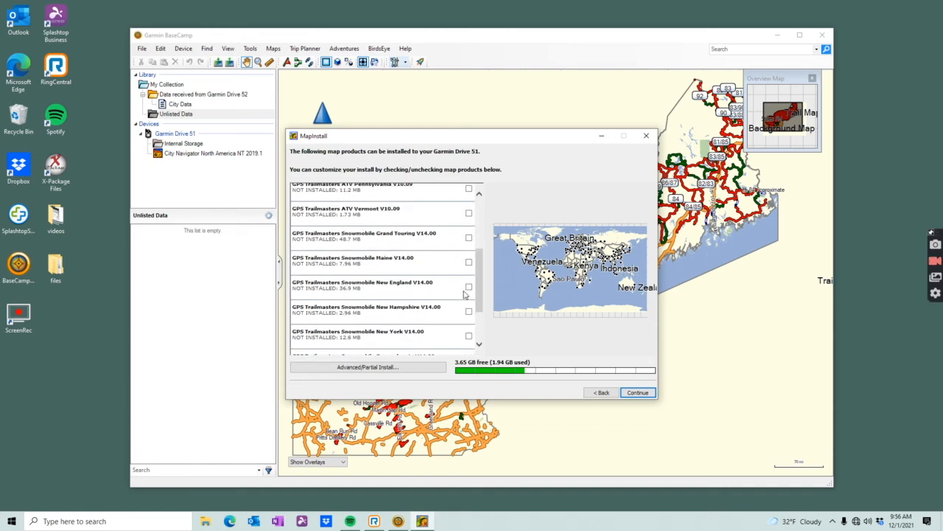
click(468, 286)
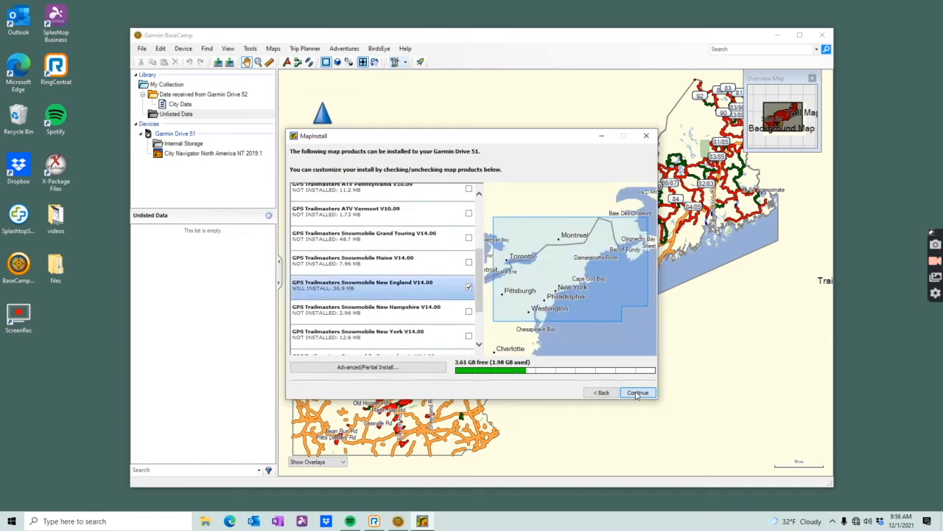
click(638, 392)
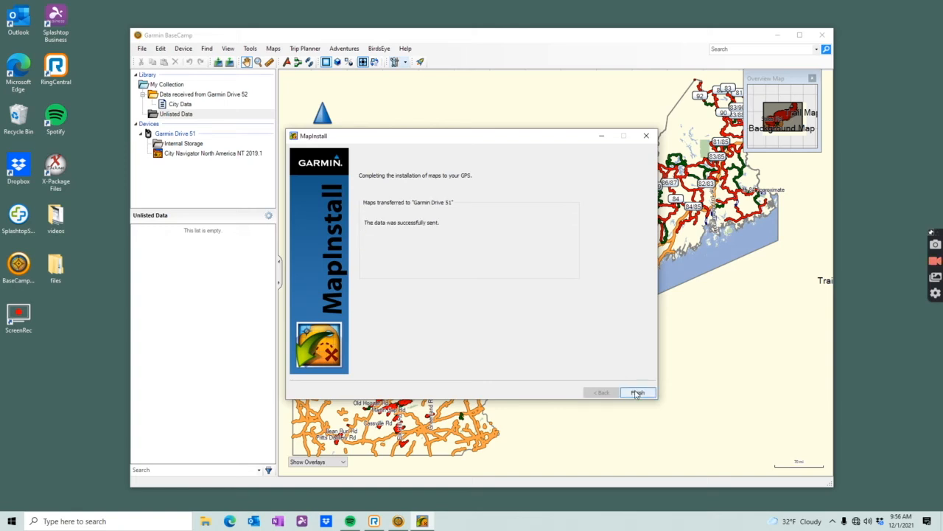
click(636, 392)
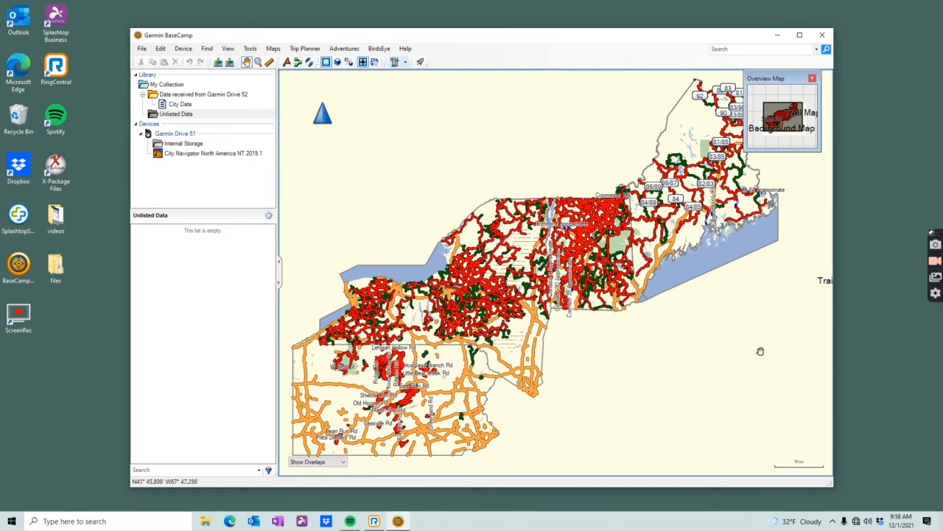